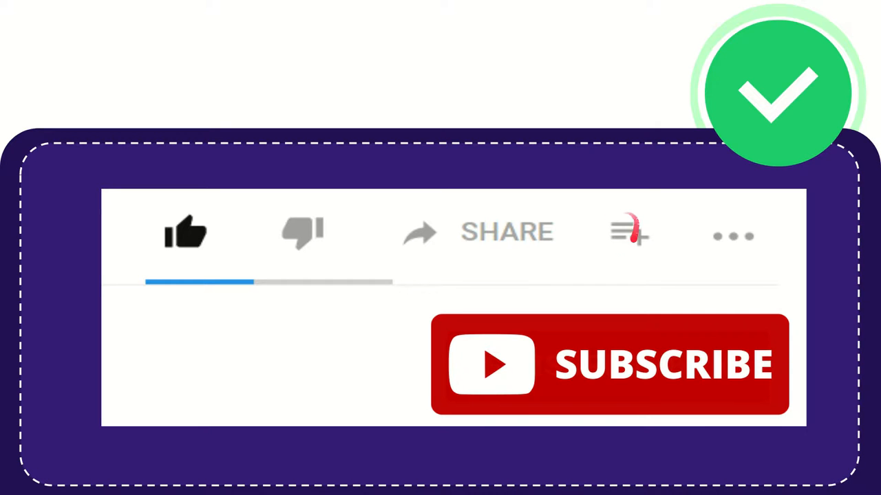
click(628, 235)
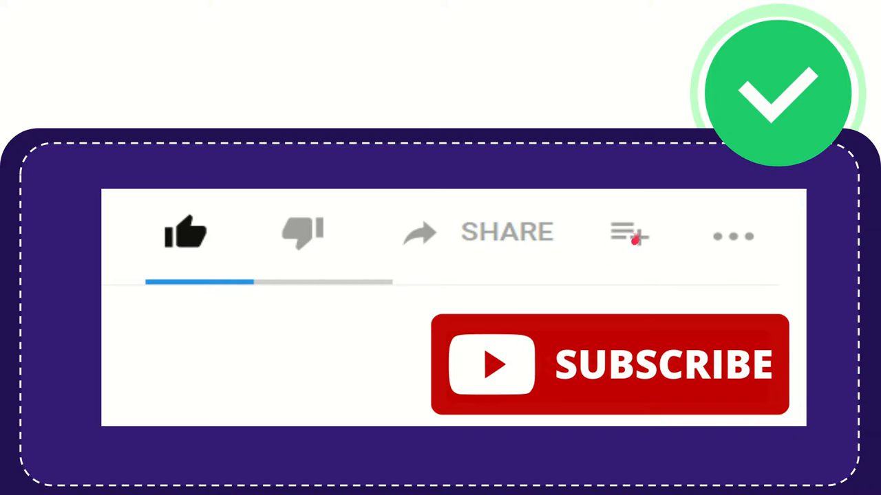